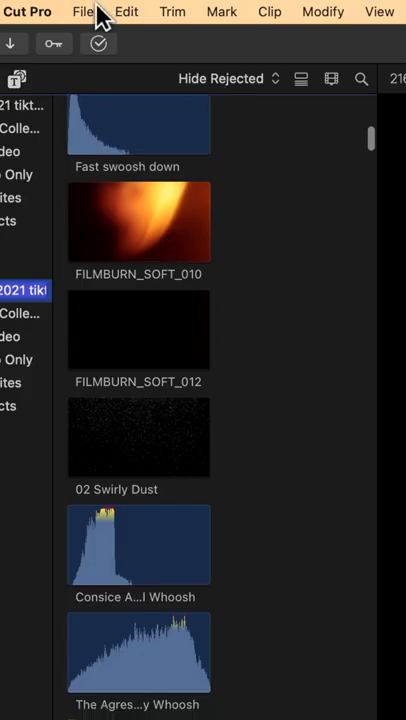
- Bring up the File menu commands, highlighting Delete Generated Library Files for the open library
{"action": "left_click", "coordinate": [83, 11]}
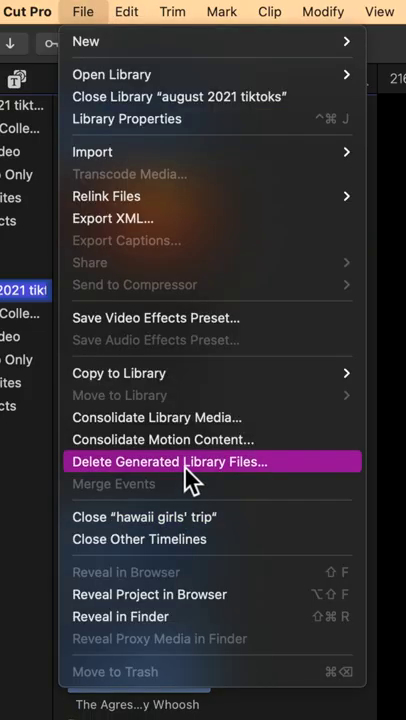